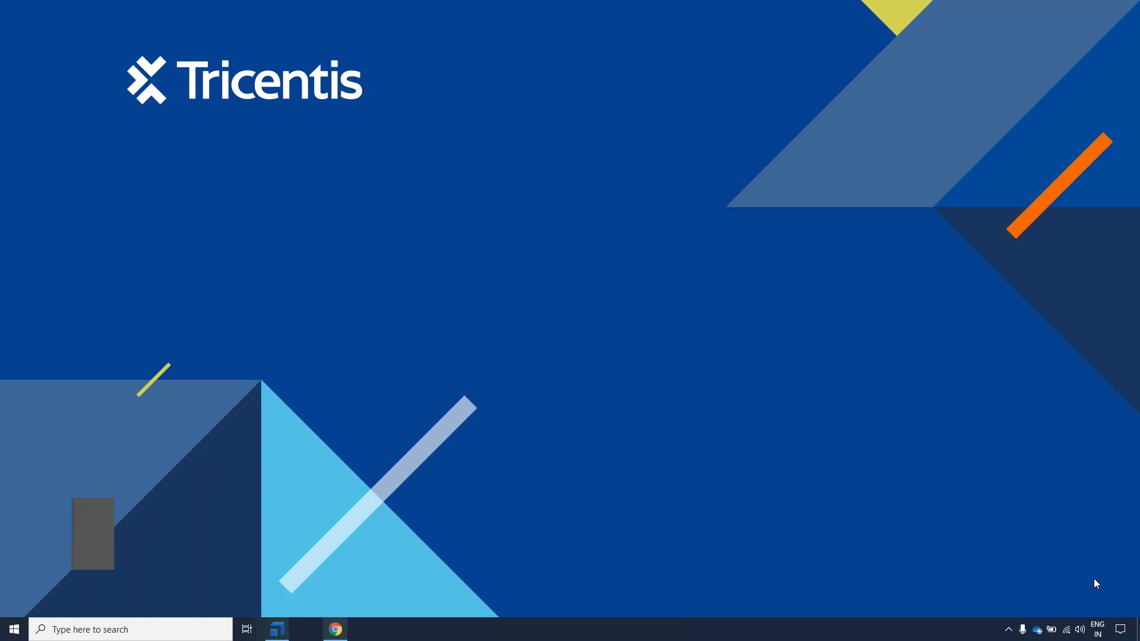
Step: Launch Chrome from the taskbar to show Salesforce's Recently Viewed Accounts list
{"action": "left_click", "coordinate": [334, 629]}
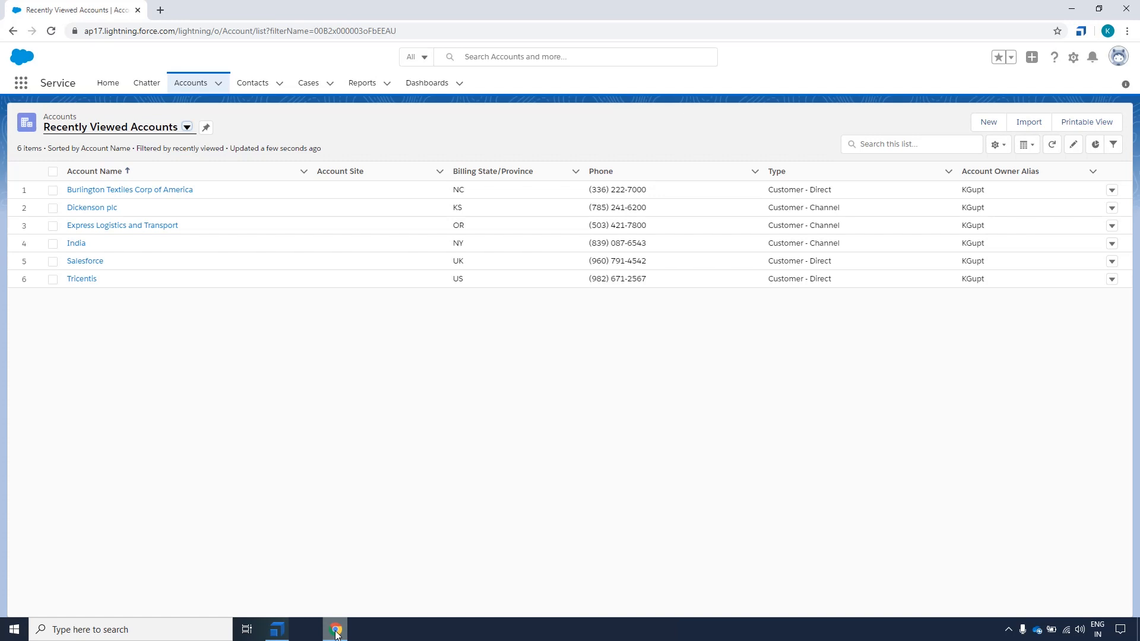
{"action": "mouse_move", "coordinate": [174, 140]}
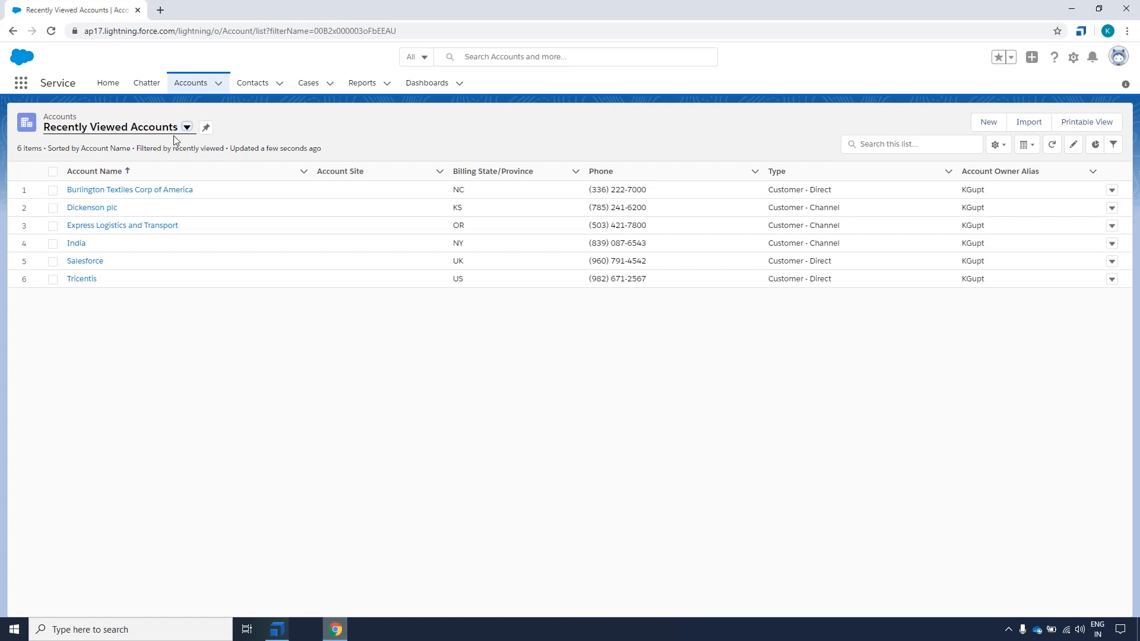
Step: Change the Accounts list view from Recently Viewed to All Accounts
{"action": "left_click", "coordinate": [187, 127]}
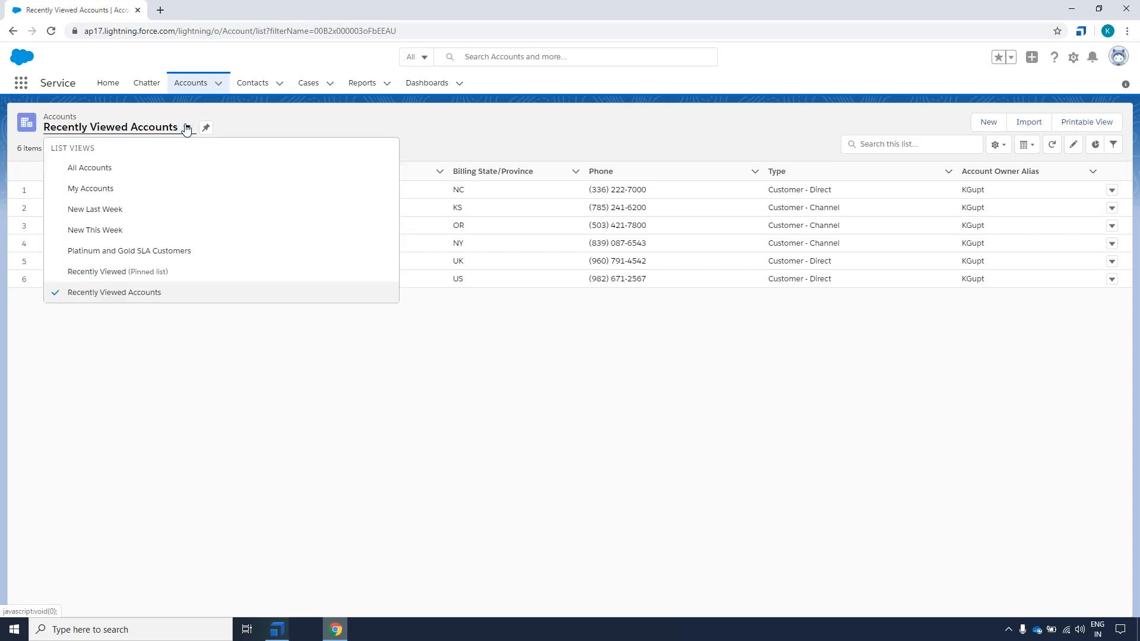
{"action": "mouse_move", "coordinate": [88, 168]}
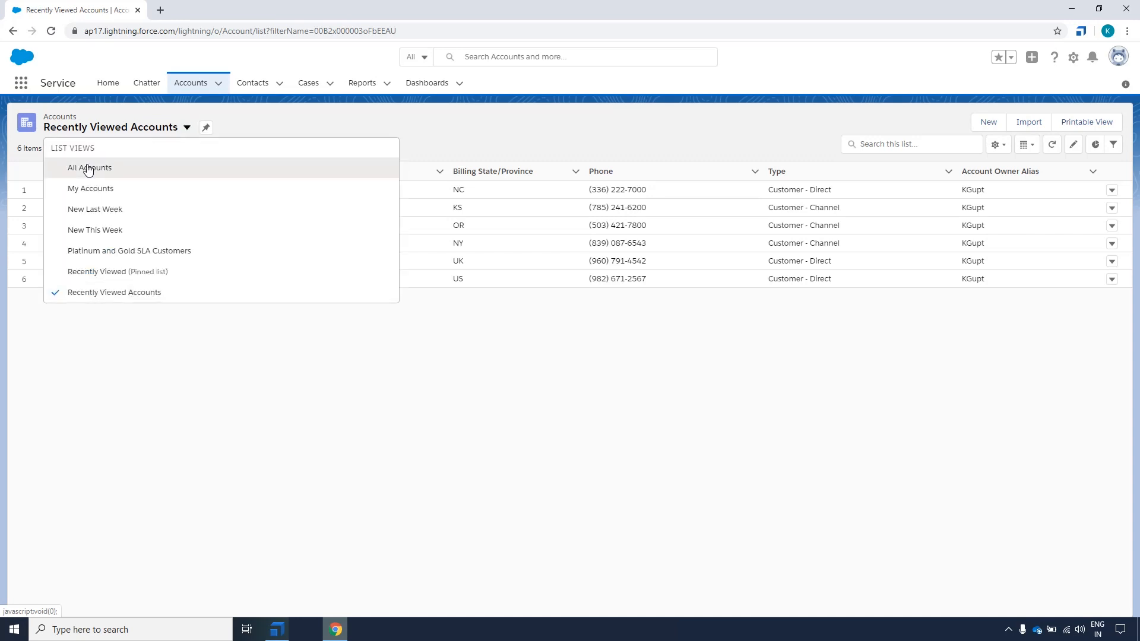
{"action": "left_click", "coordinate": [89, 168]}
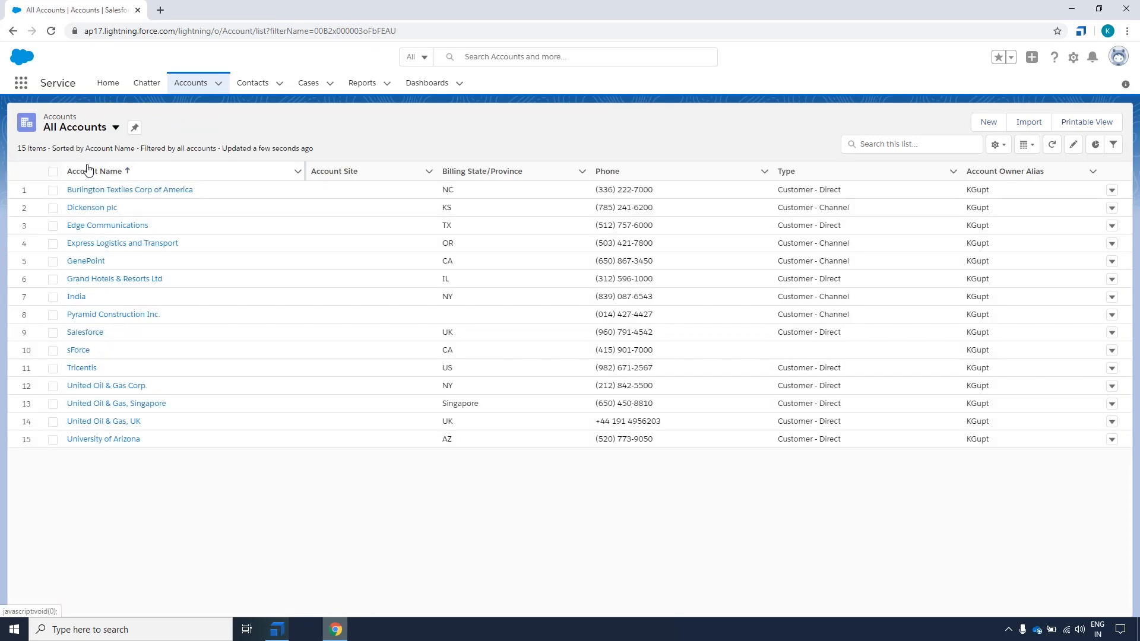
{"action": "mouse_move", "coordinate": [94, 171]}
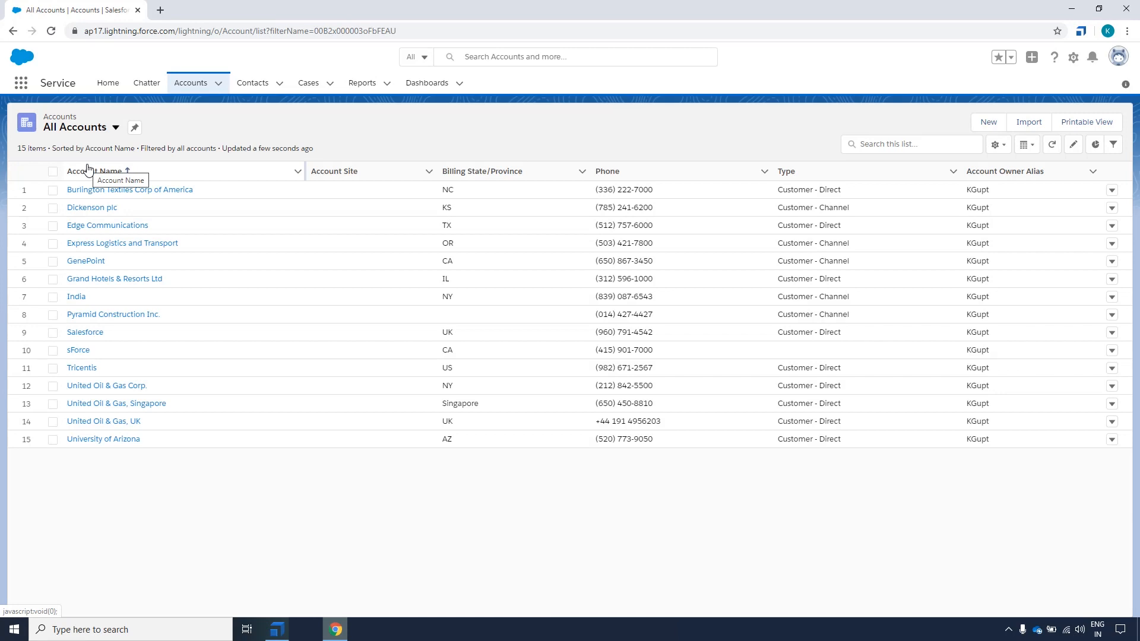
{"action": "mouse_move", "coordinate": [94, 215]}
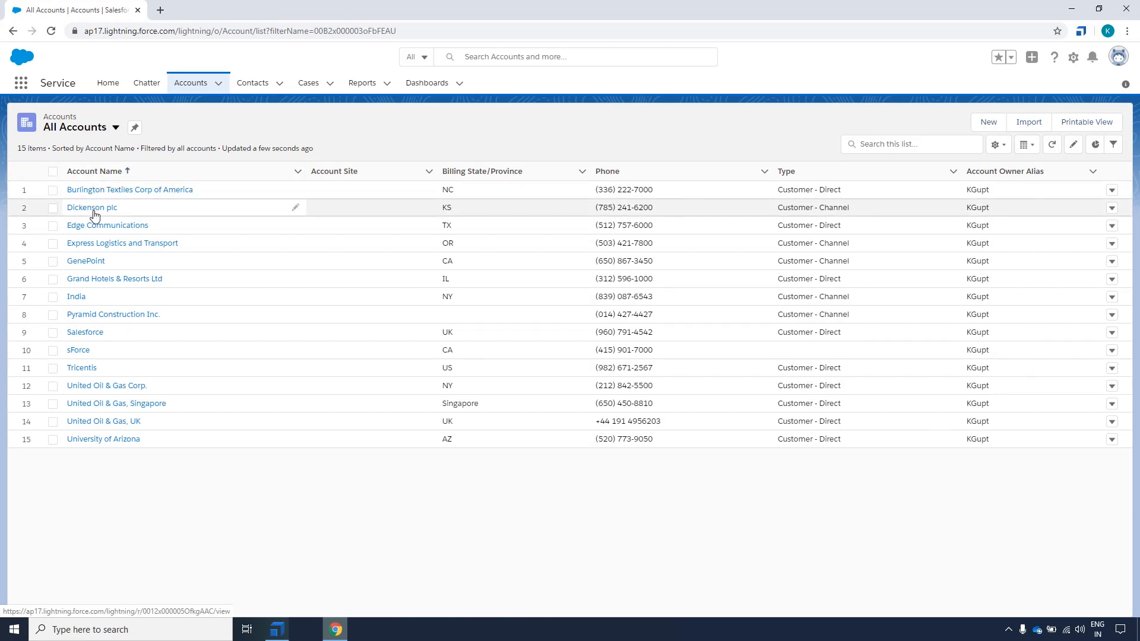
{"action": "mouse_move", "coordinate": [95, 402]}
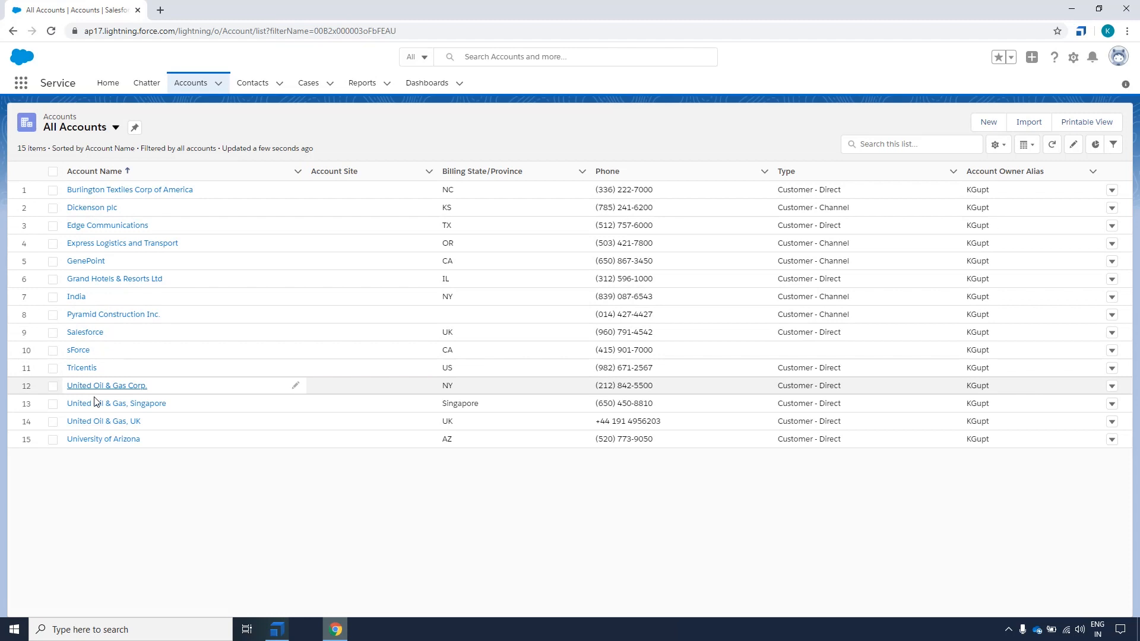
{"action": "mouse_move", "coordinate": [95, 438]}
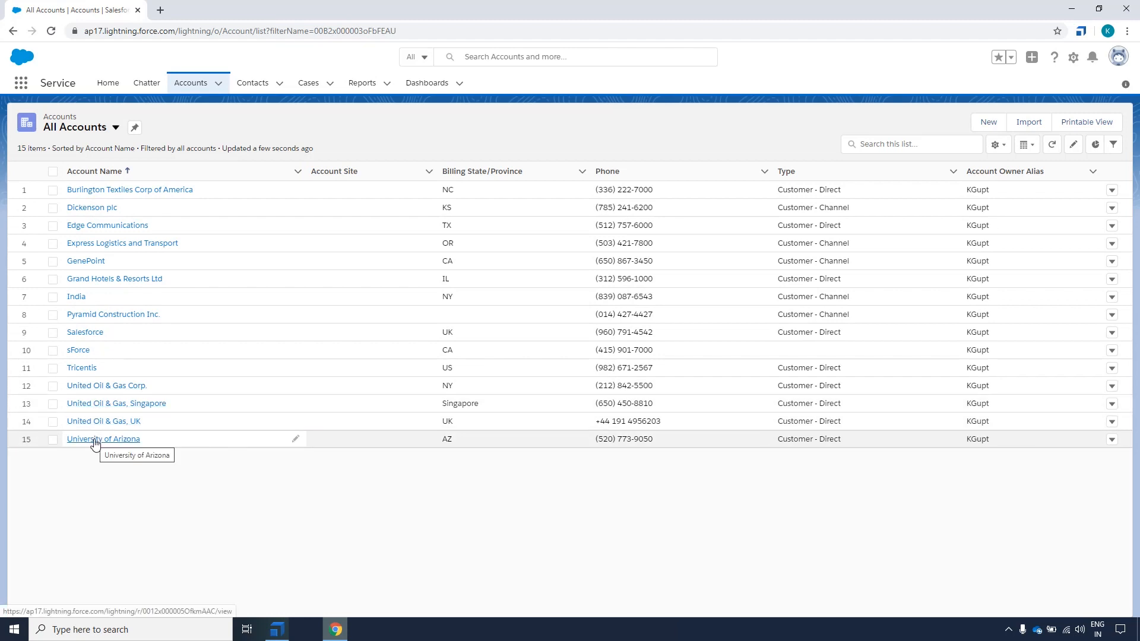
{"action": "mouse_move", "coordinate": [485, 245]}
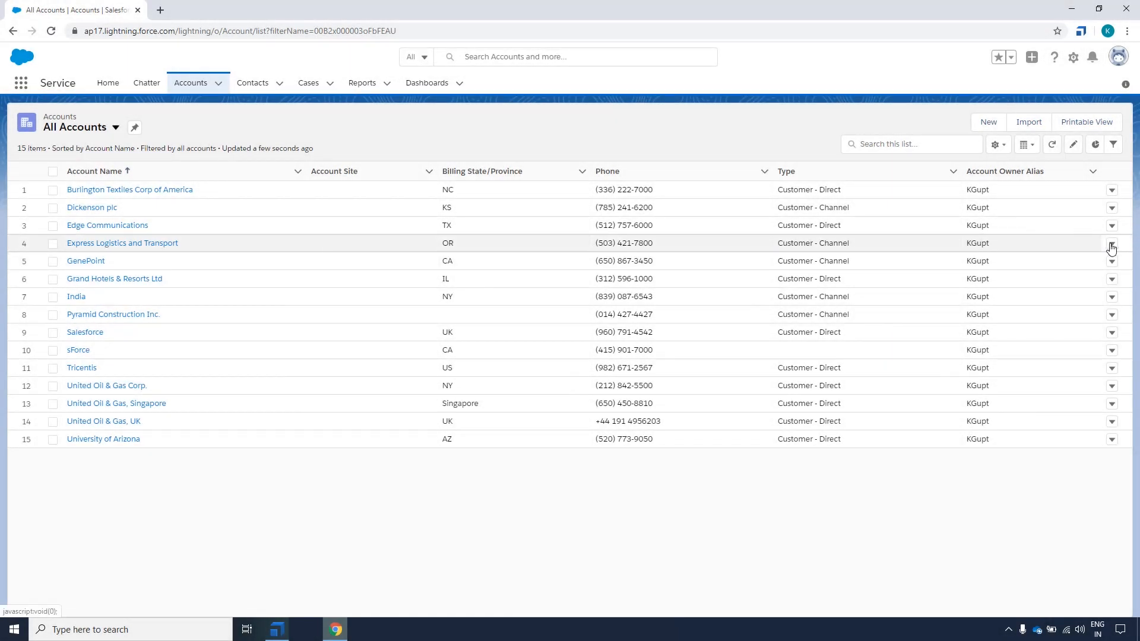
Step: Edit the Express Logistics and Transport phone via its row menu, save, and dismiss the toast
{"action": "left_click", "coordinate": [1112, 243]}
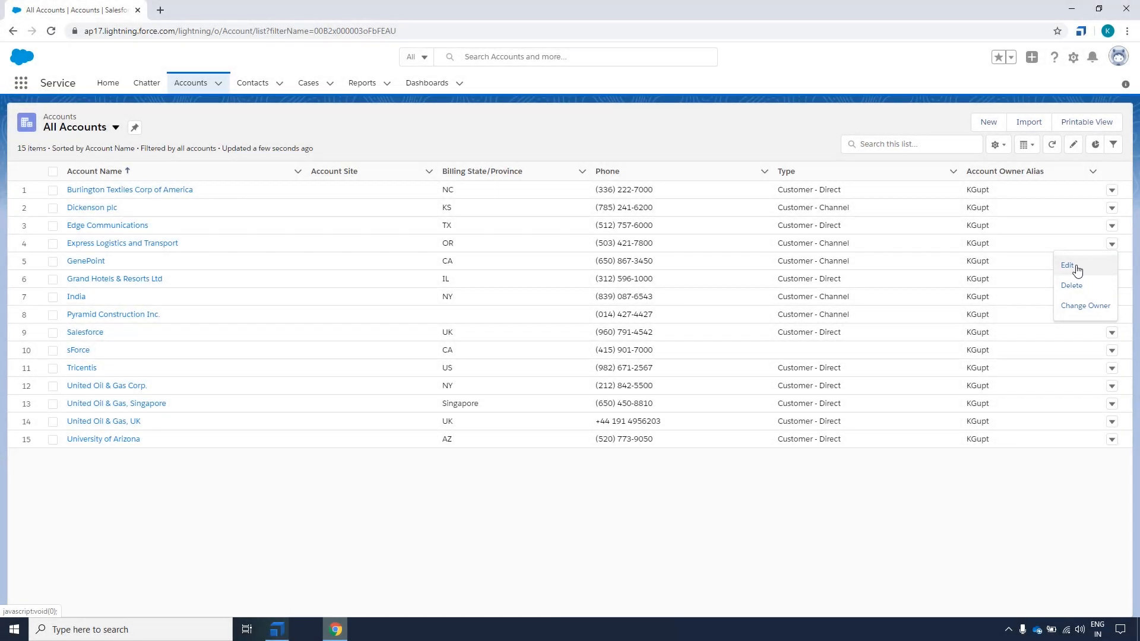
{"action": "left_click", "coordinate": [1067, 265]}
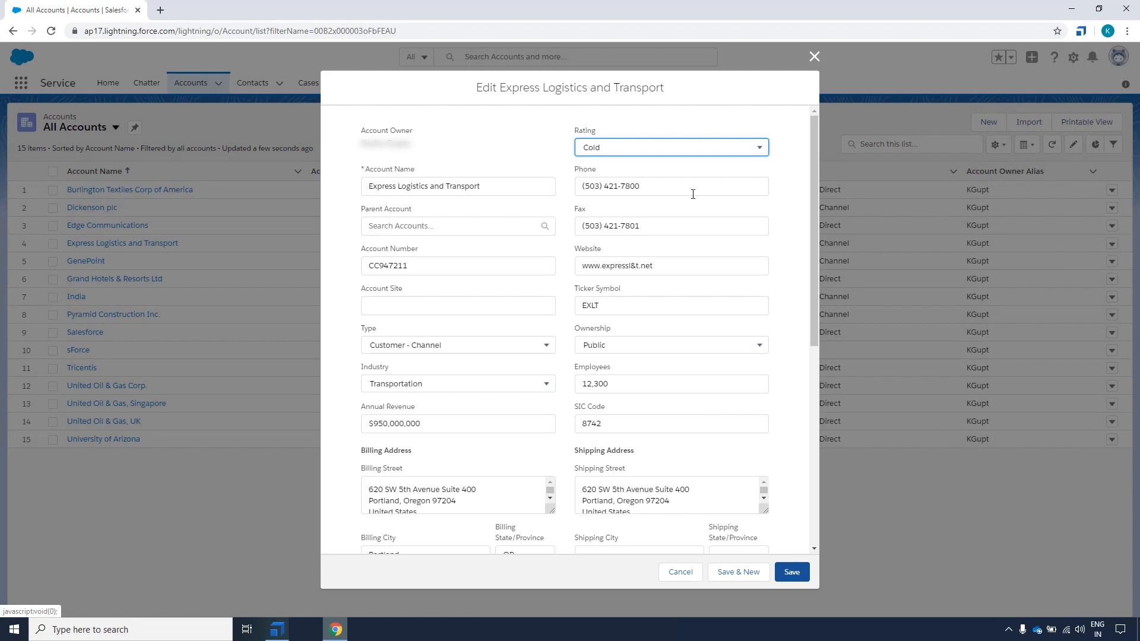
{"action": "left_click", "coordinate": [669, 185]}
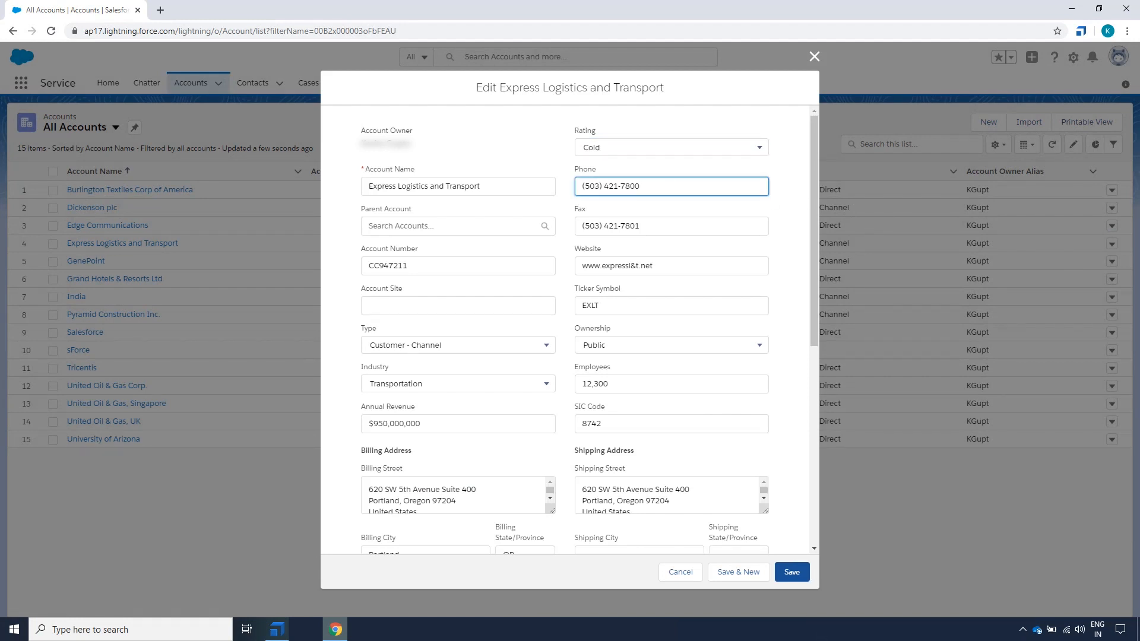
{"action": "left_click", "coordinate": [791, 571]}
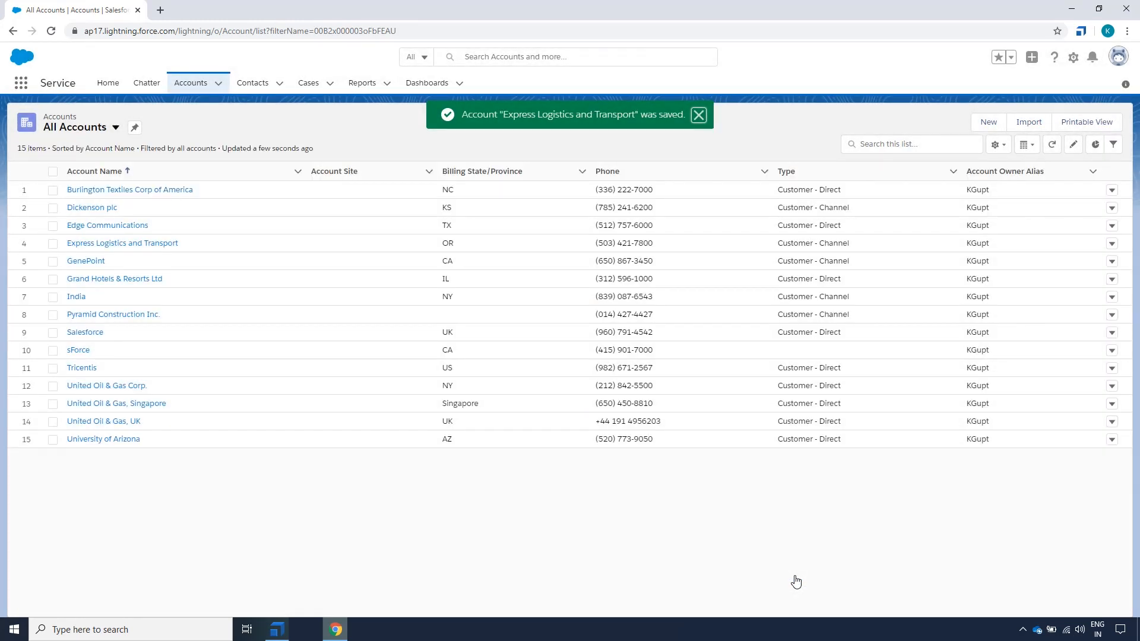
{"action": "left_click", "coordinate": [699, 114]}
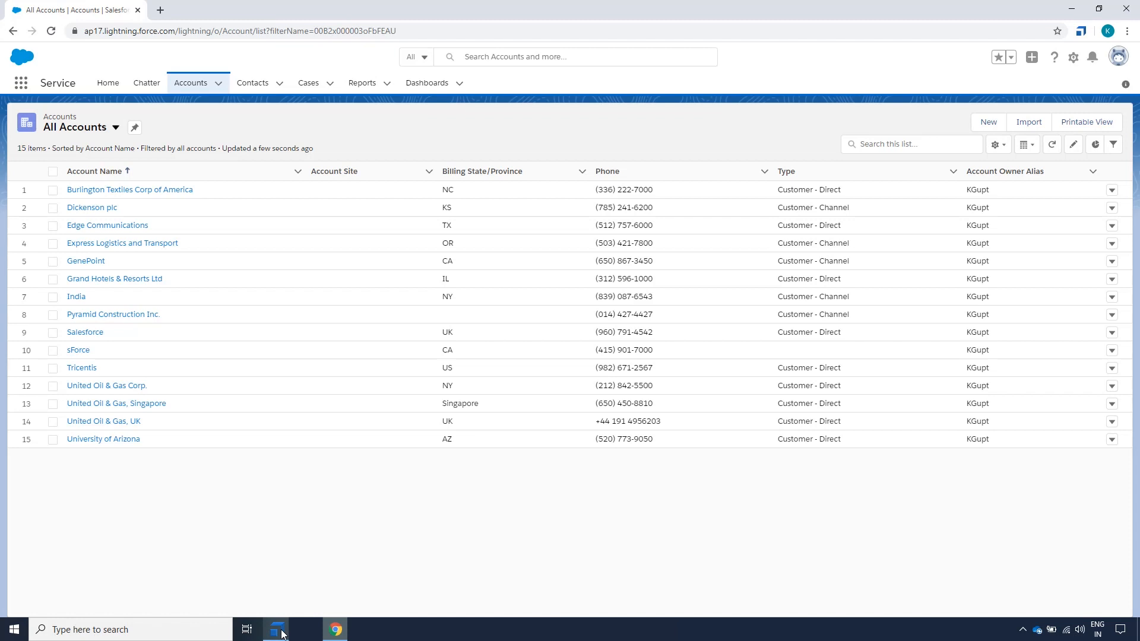
{"action": "mouse_move", "coordinate": [277, 629]}
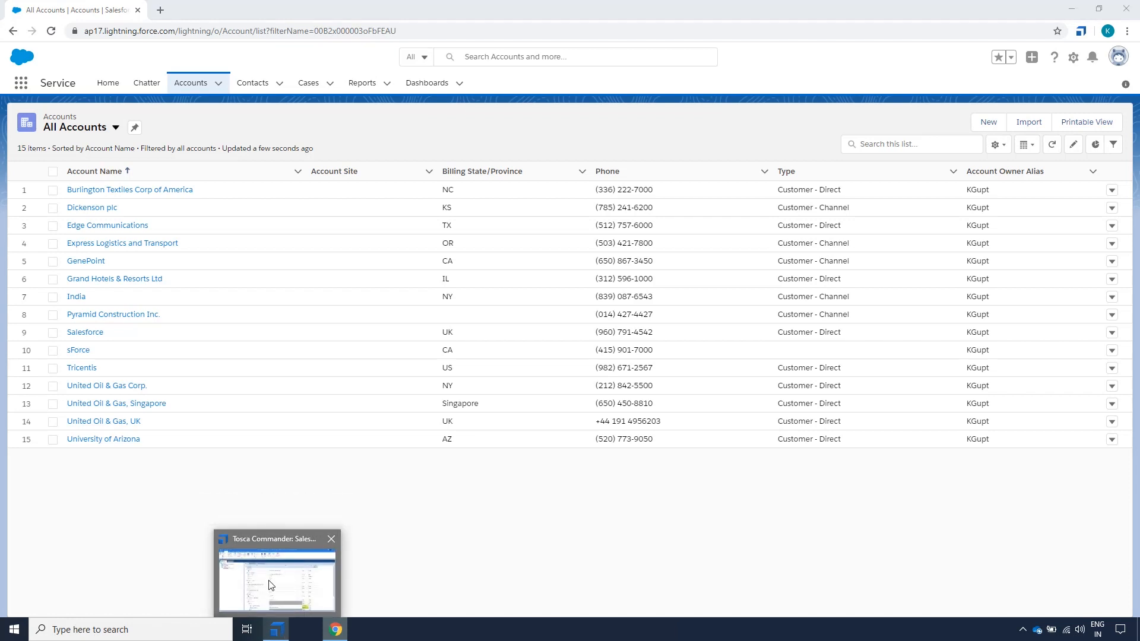
{"action": "left_click", "coordinate": [276, 574]}
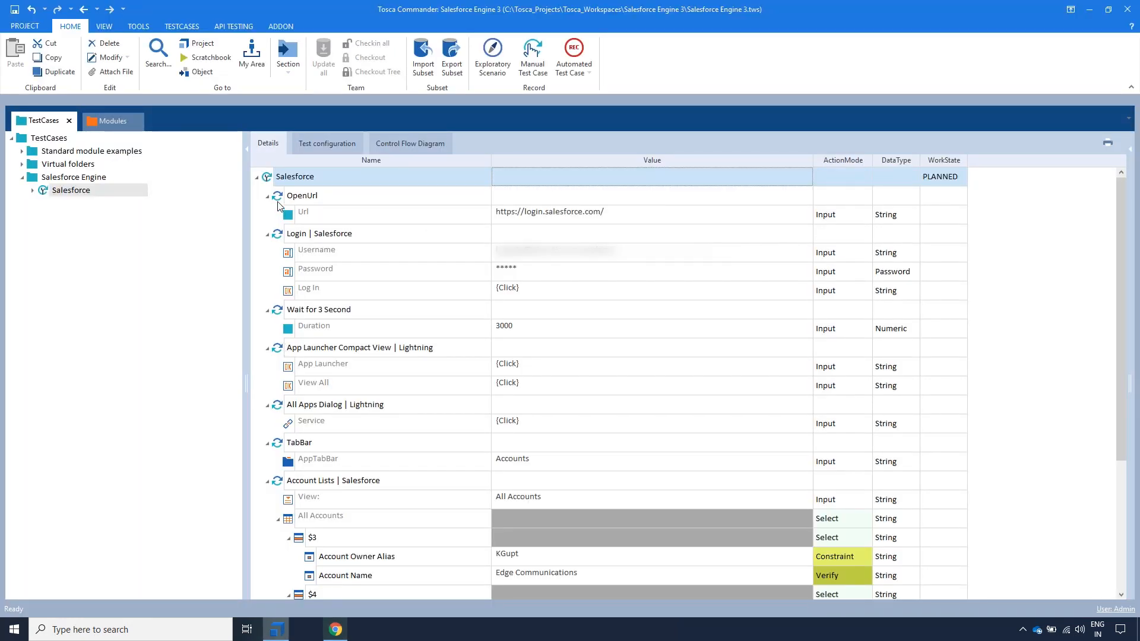
{"action": "left_click", "coordinate": [319, 233]}
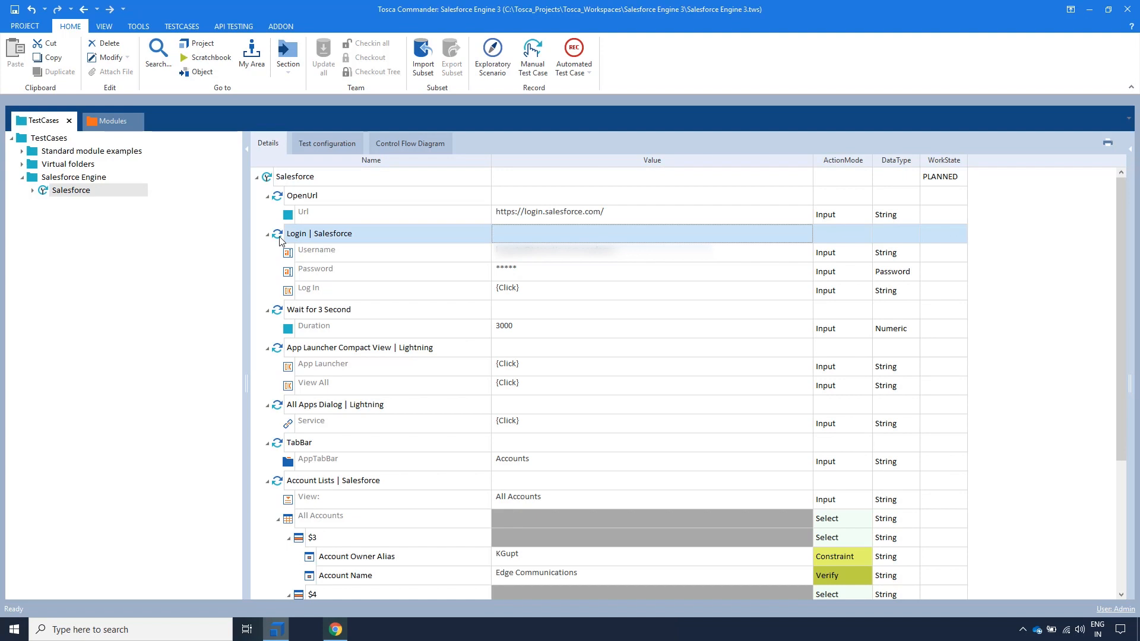
{"action": "mouse_move", "coordinate": [1092, 244]}
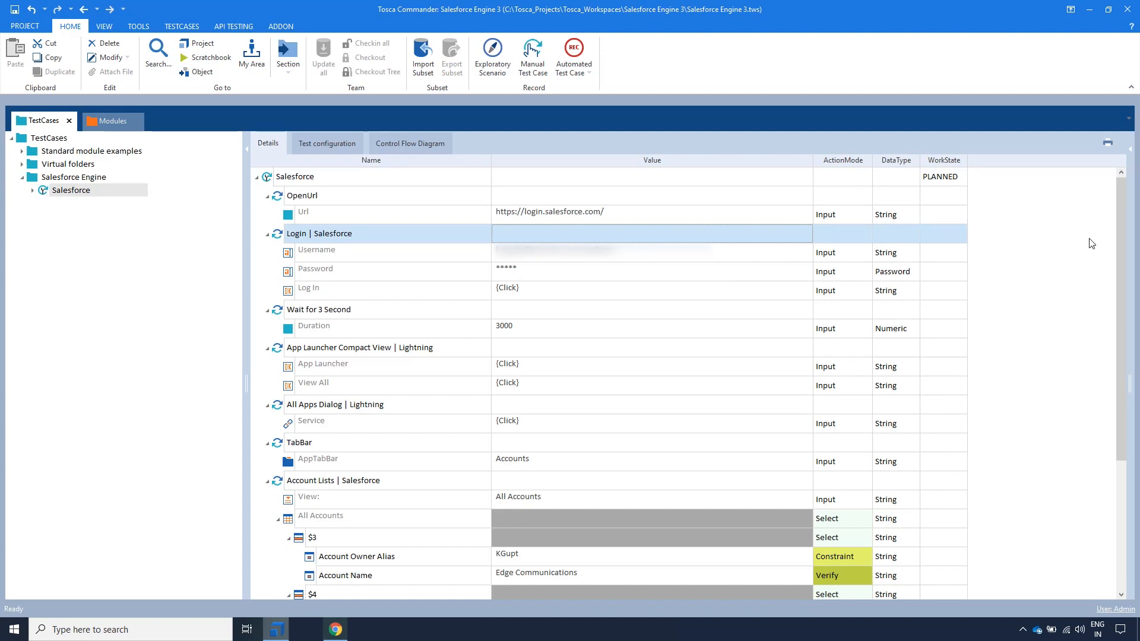
{"action": "scroll", "scroll_direction": "down", "scroll_amount": 3}
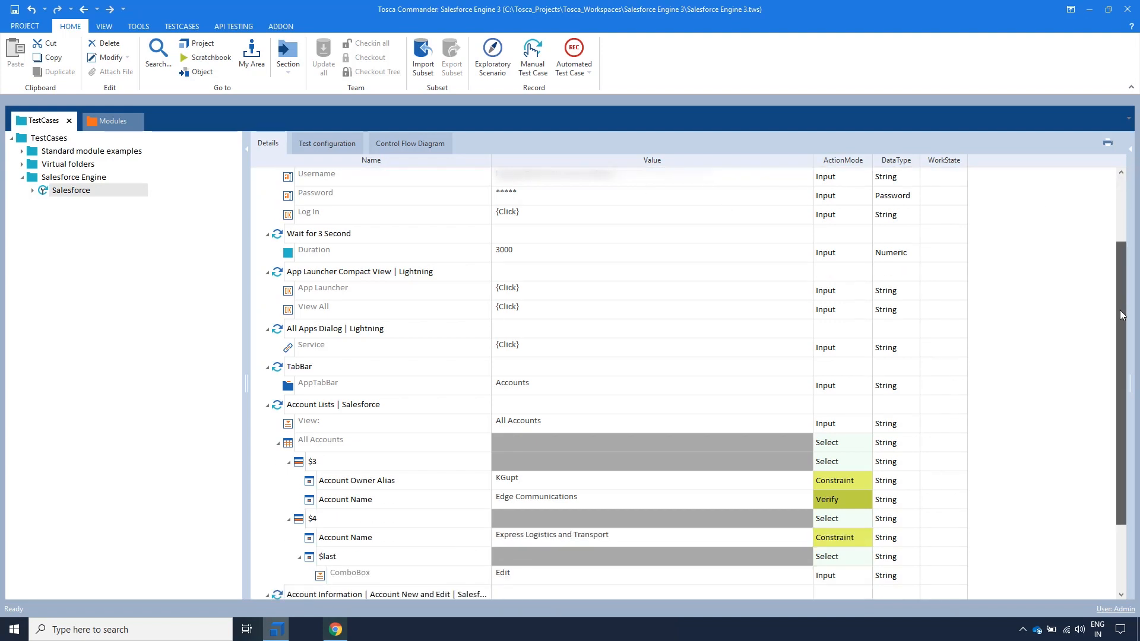
{"action": "scroll", "scroll_direction": "down", "scroll_amount": 3}
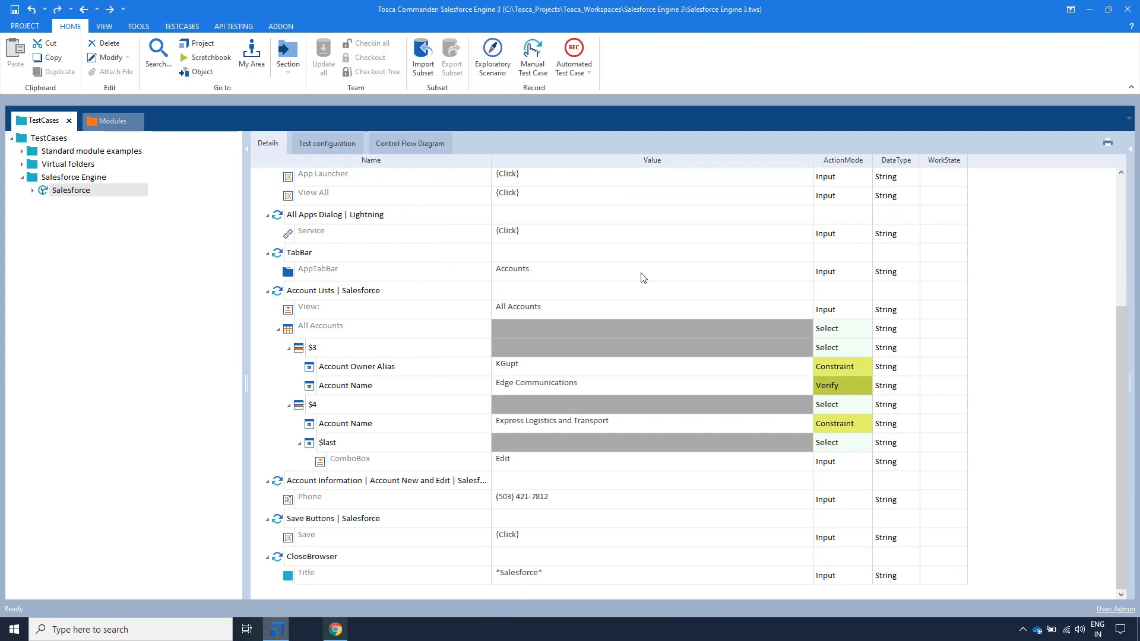
{"action": "left_click", "coordinate": [333, 290]}
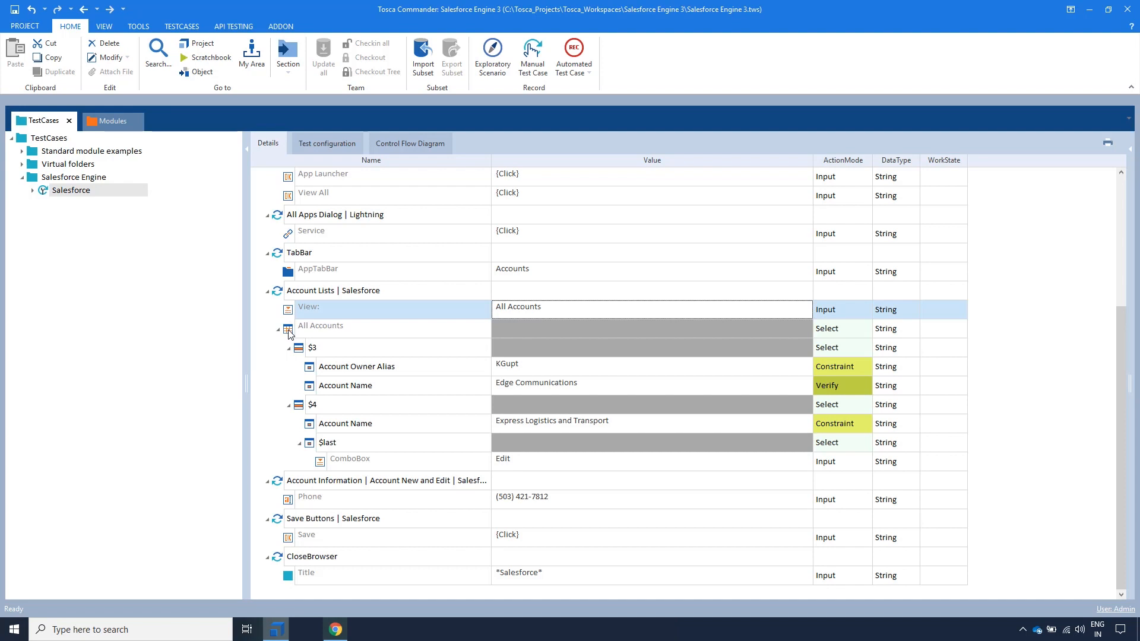
{"action": "left_click", "coordinate": [320, 327]}
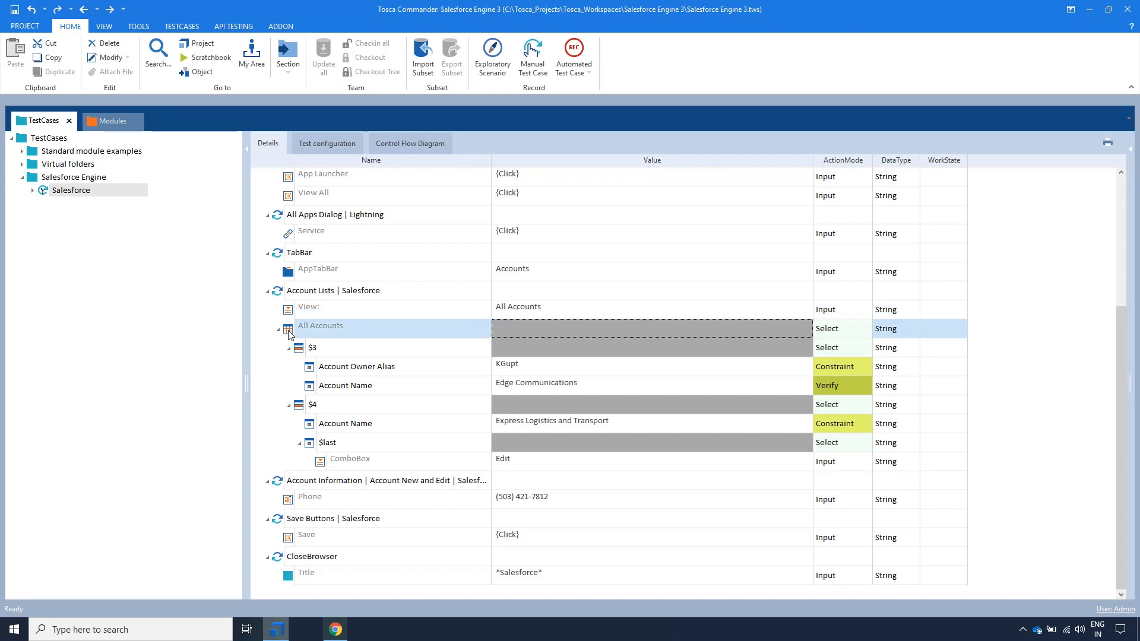
{"action": "left_click", "coordinate": [311, 348]}
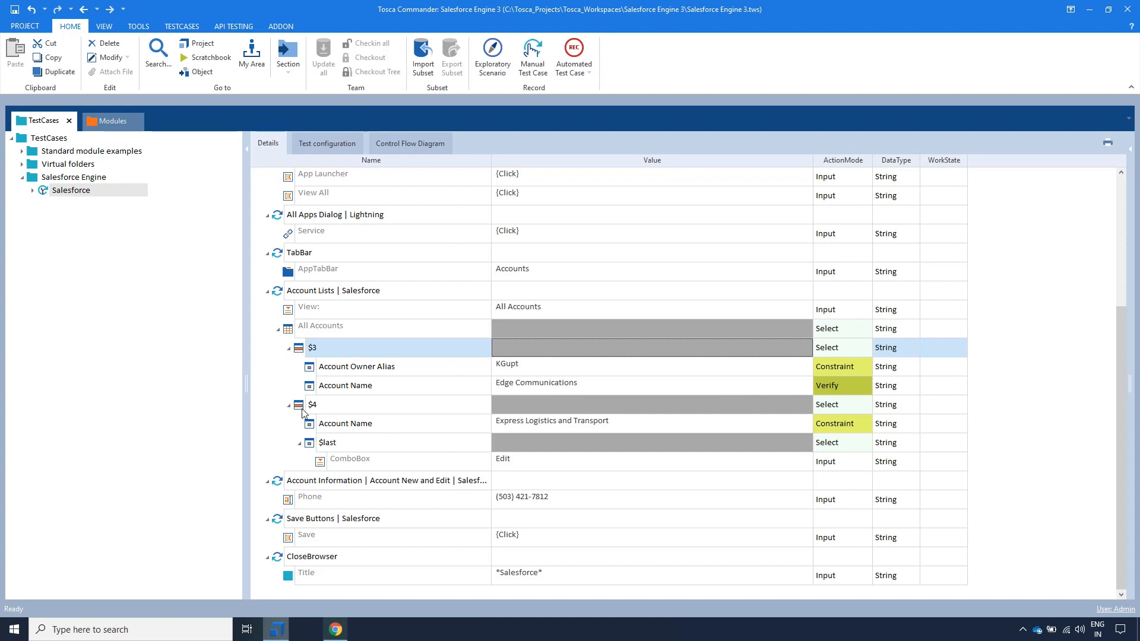
{"action": "left_click", "coordinate": [313, 405]}
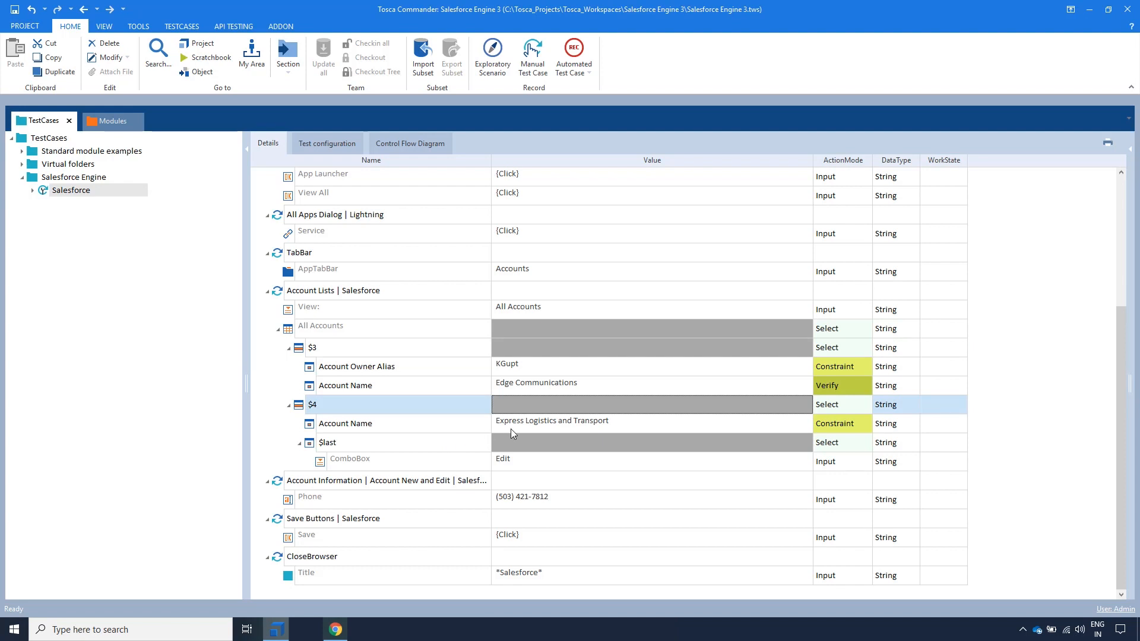
{"action": "left_click", "coordinate": [350, 459]}
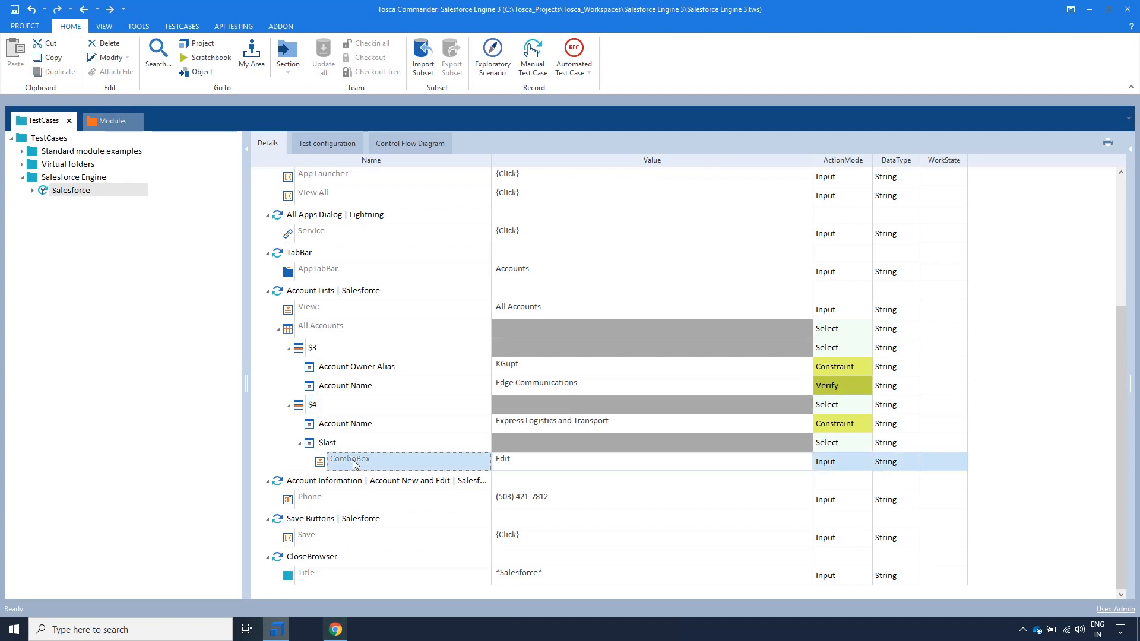
{"action": "mouse_move", "coordinate": [519, 463]}
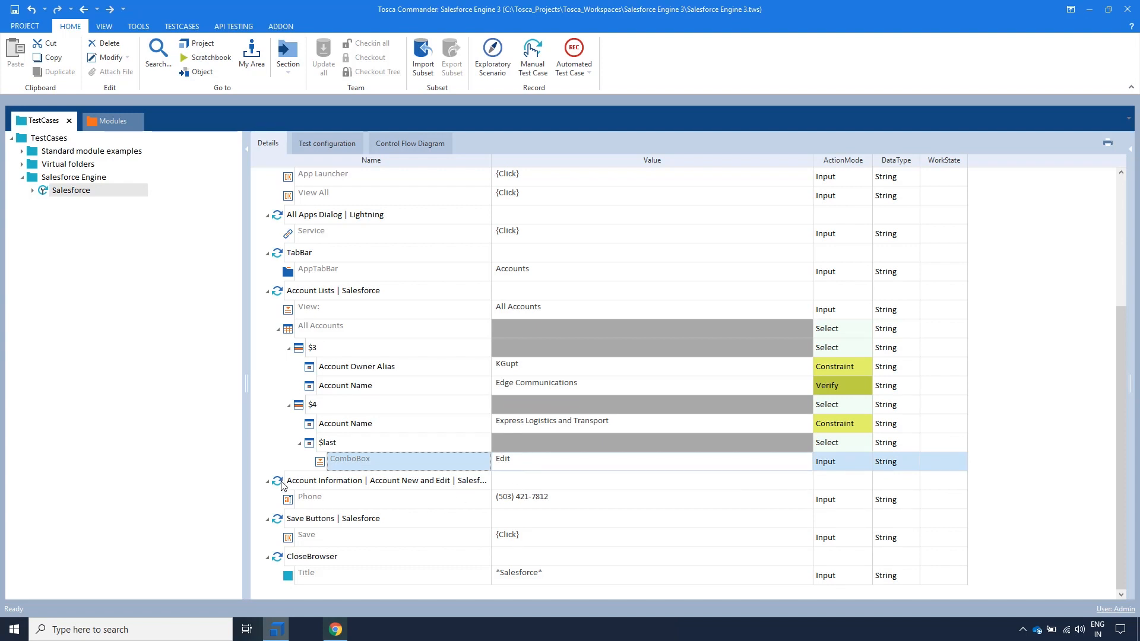
{"action": "left_click", "coordinate": [386, 480]}
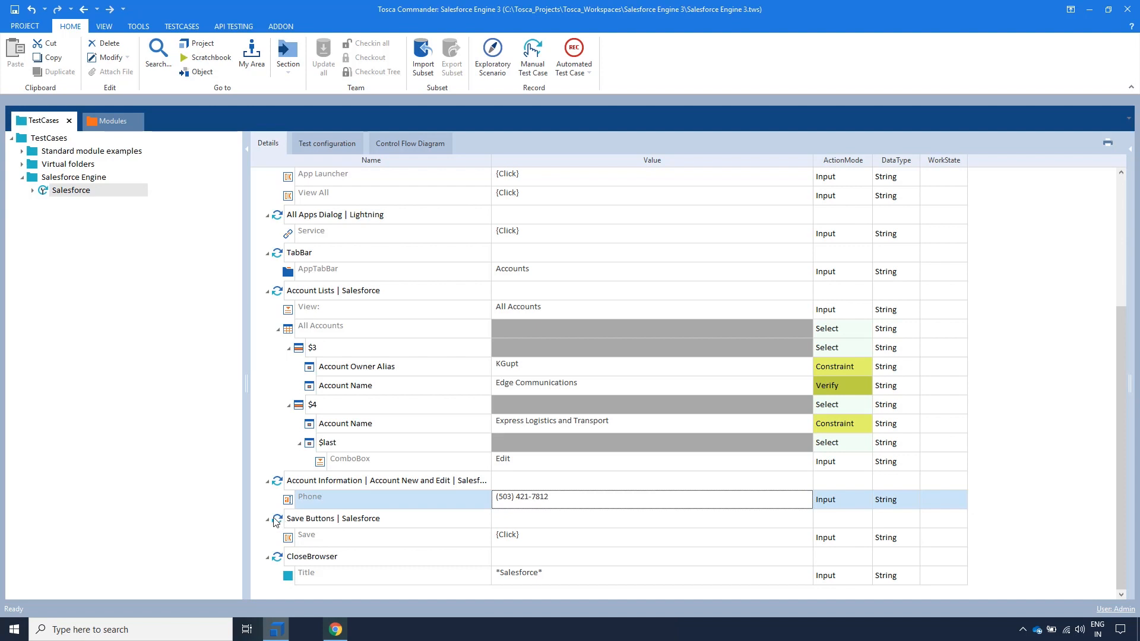
{"action": "left_click", "coordinate": [334, 518]}
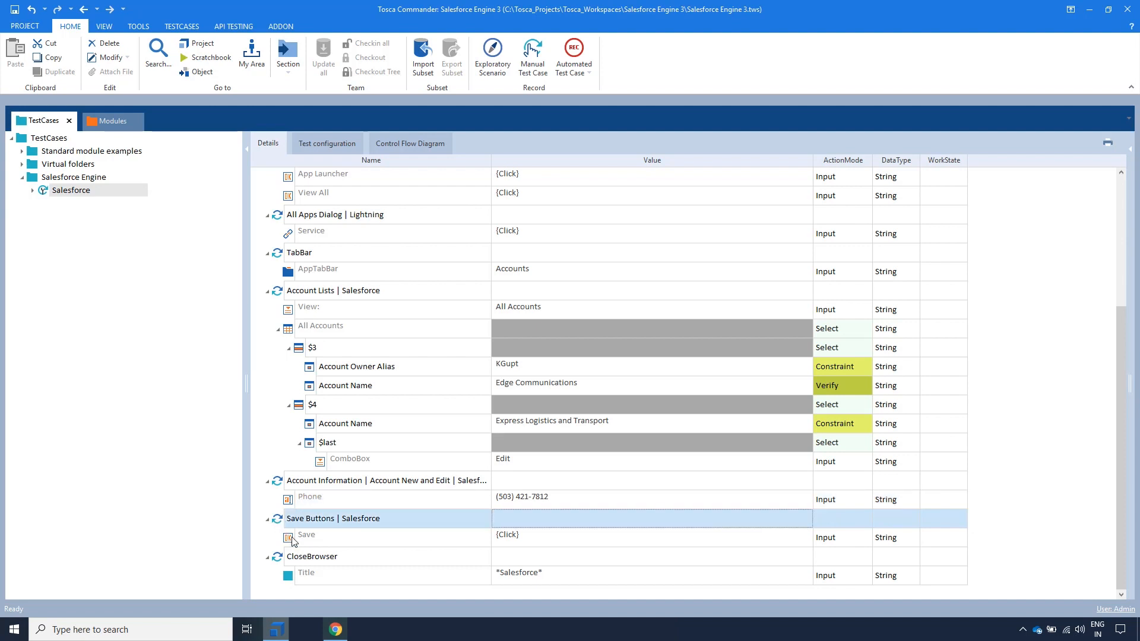
{"action": "scroll", "scroll_direction": "up", "scroll_amount": 3}
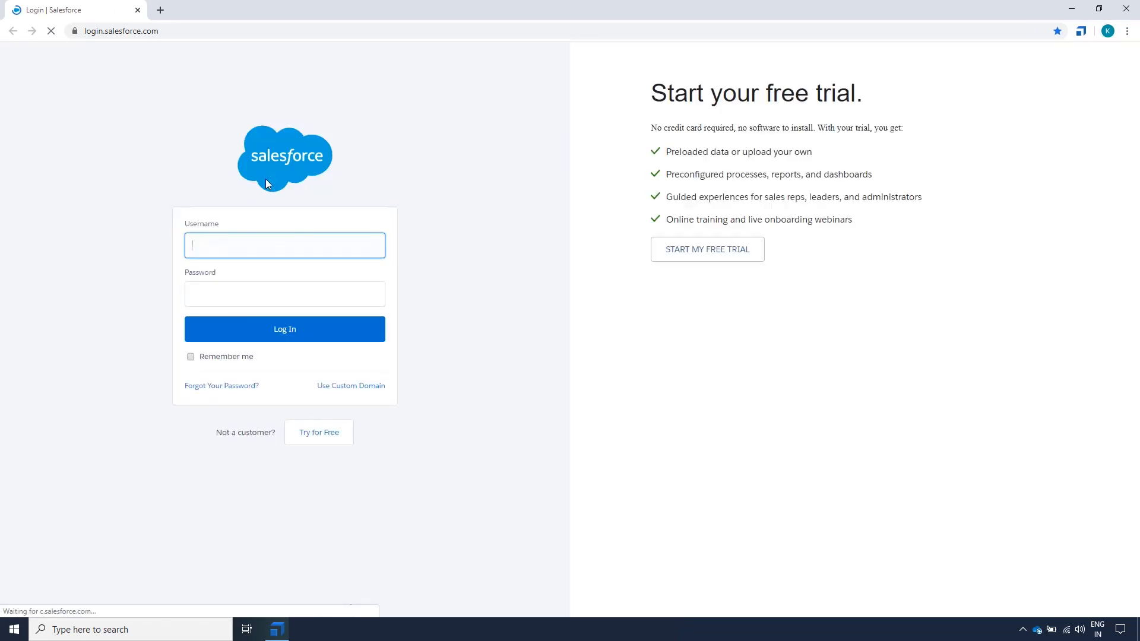
Step: Log in, then open the Service app via App Launcher's View All
{"action": "left_click", "coordinate": [285, 328]}
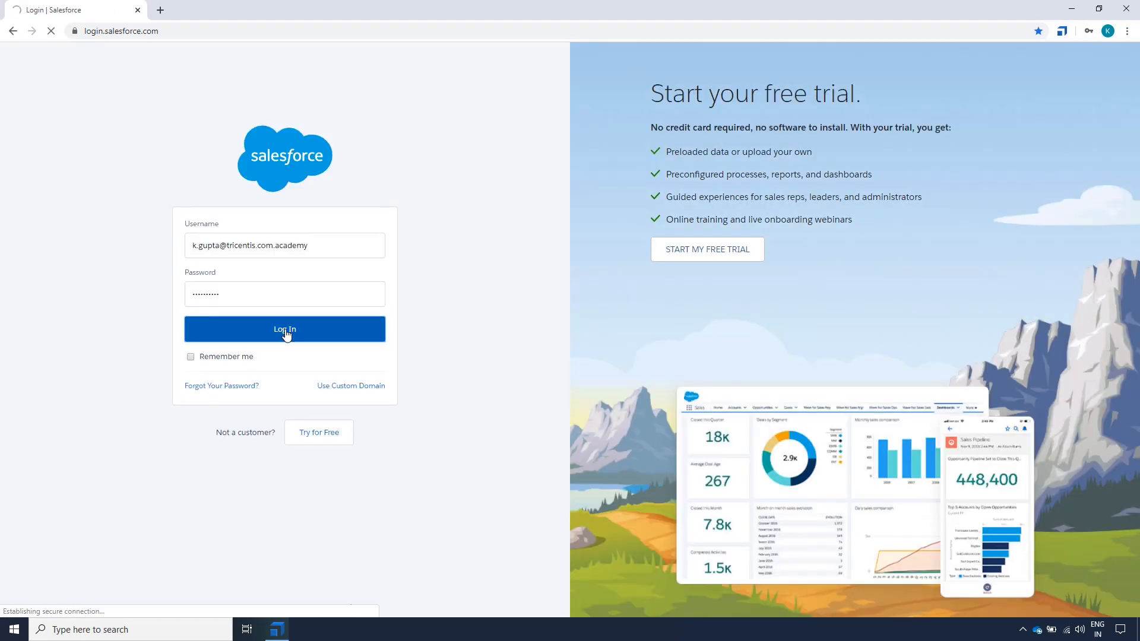
{"action": "left_click", "coordinate": [285, 330]}
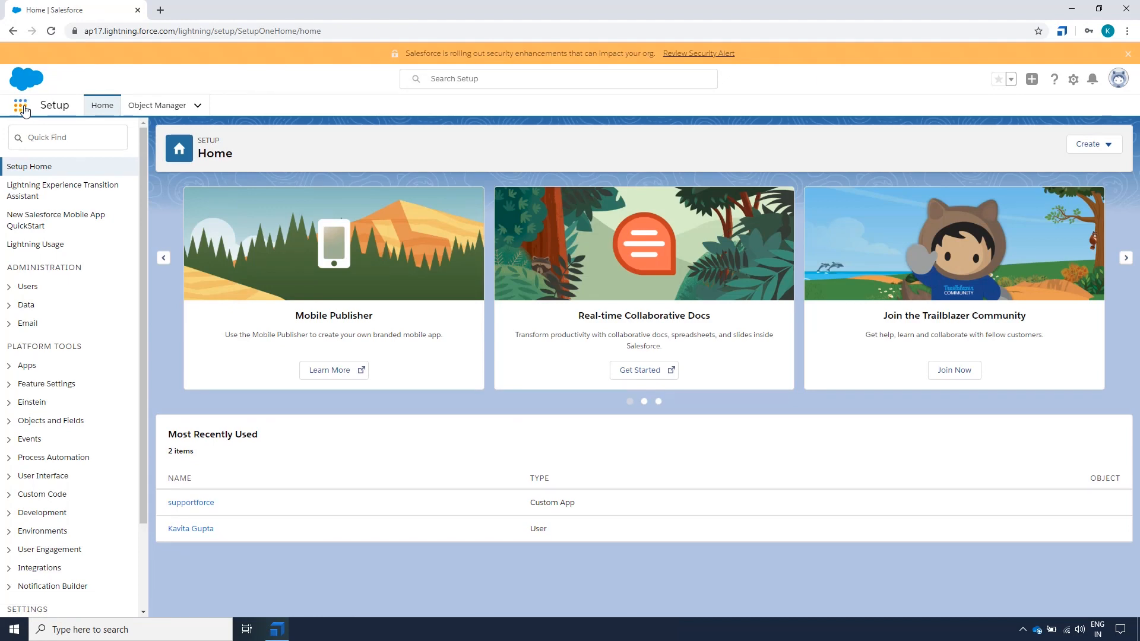
{"action": "left_click", "coordinate": [20, 105]}
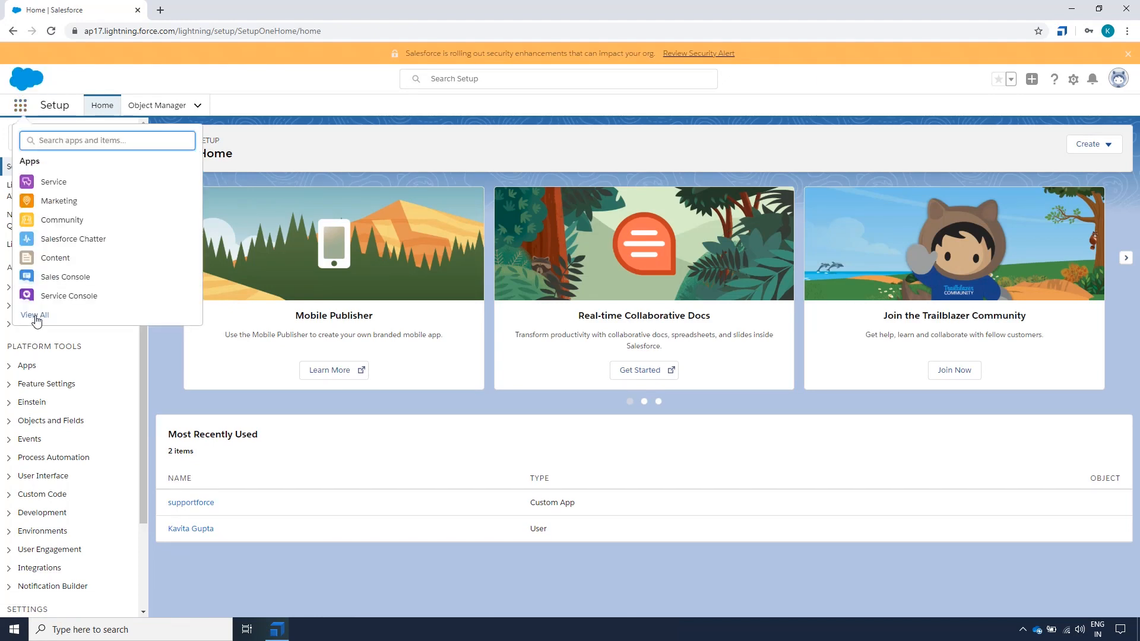
{"action": "left_click", "coordinate": [35, 315]}
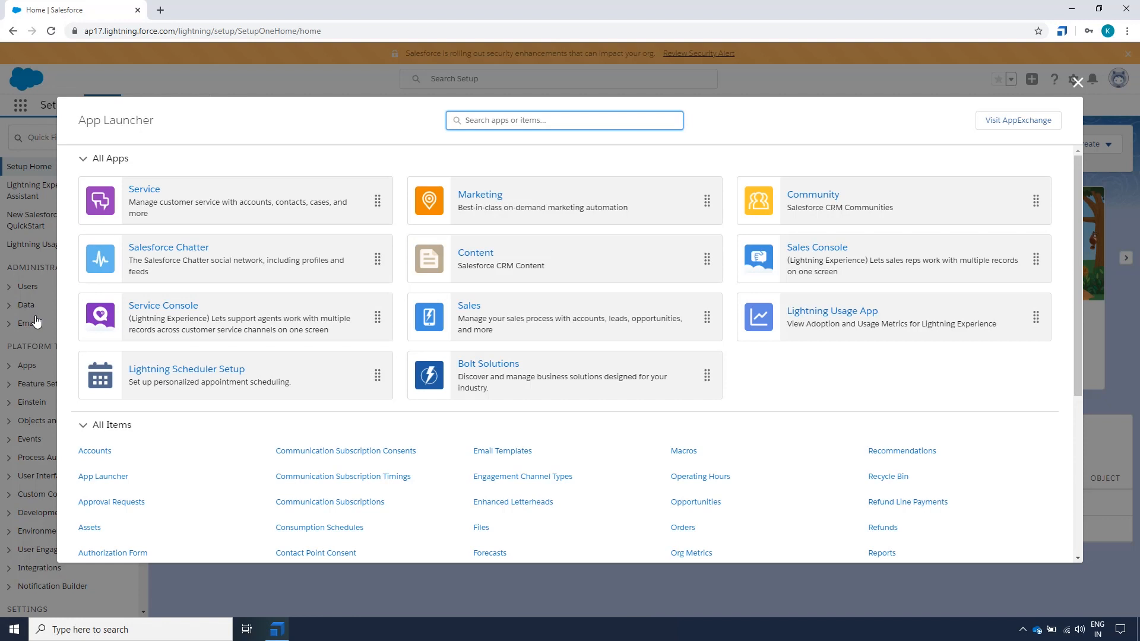
{"action": "left_click", "coordinate": [143, 189]}
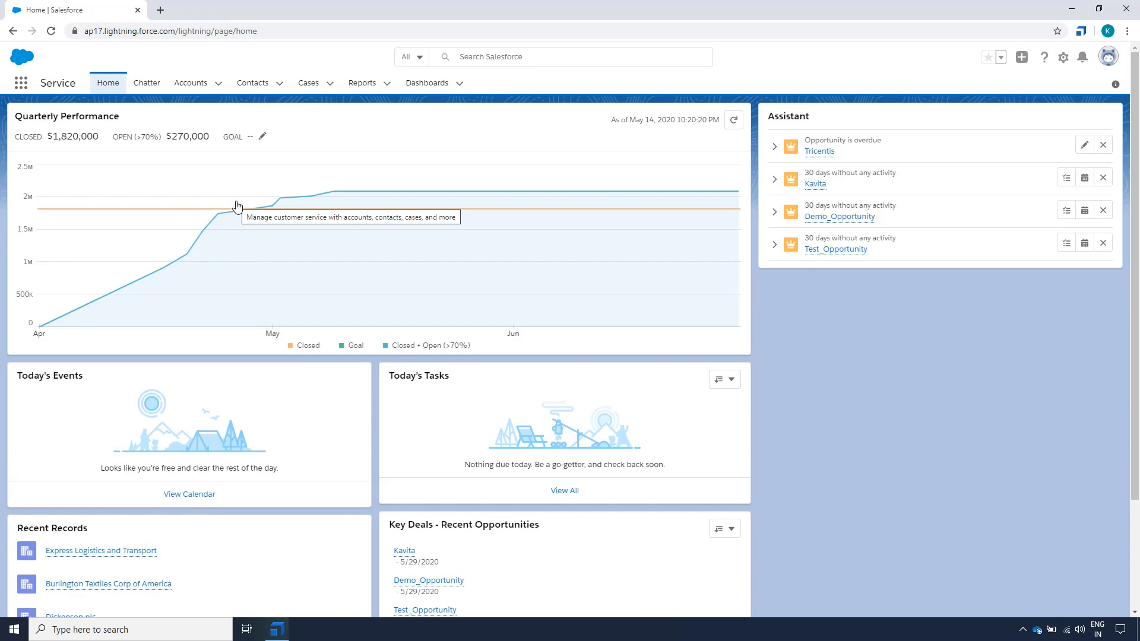
{"action": "left_click", "coordinate": [190, 83]}
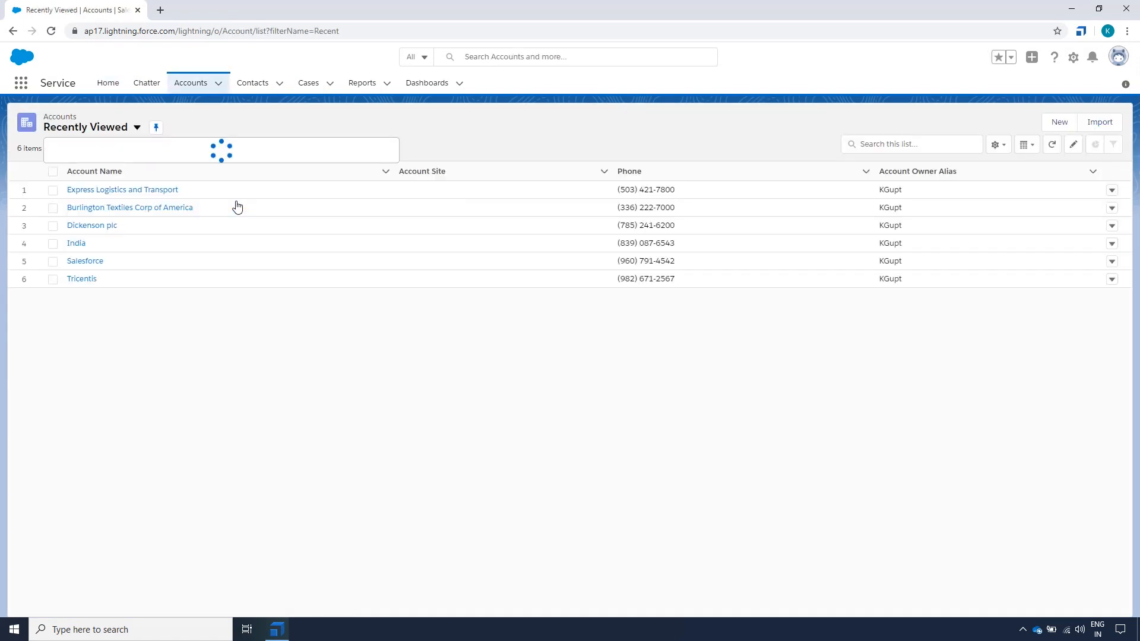
{"action": "left_click", "coordinate": [135, 126]}
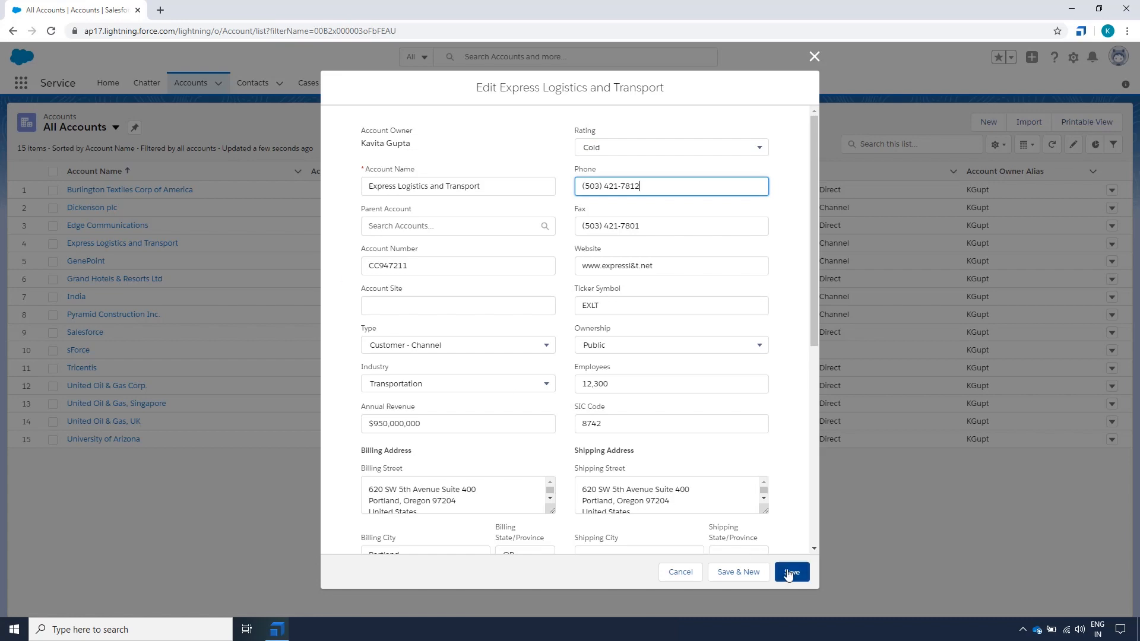
{"action": "left_click", "coordinate": [791, 572]}
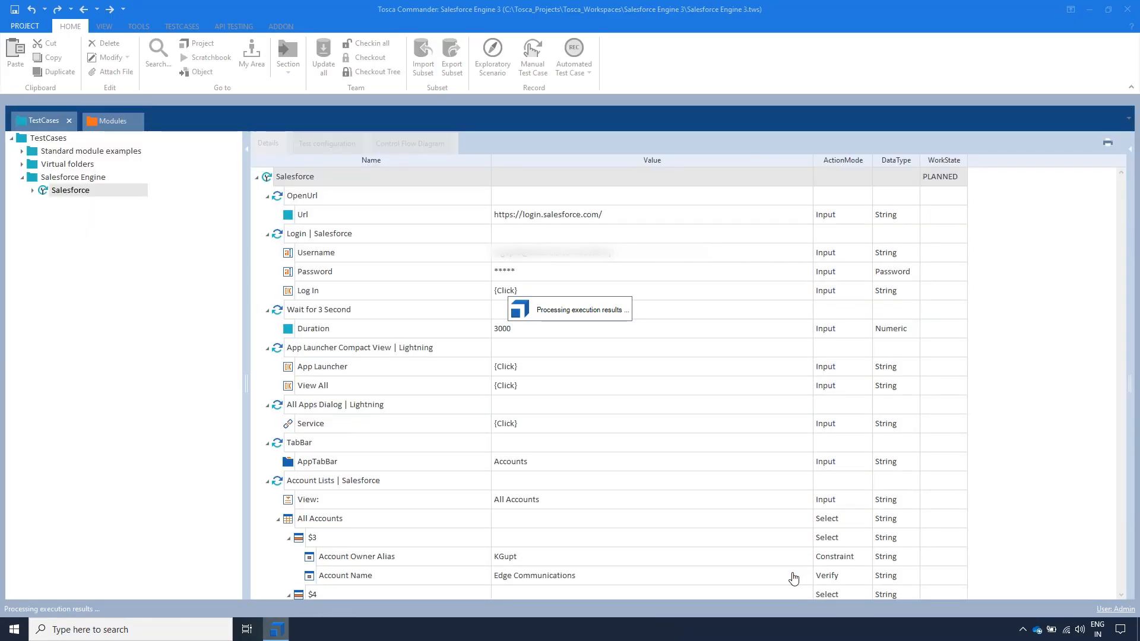